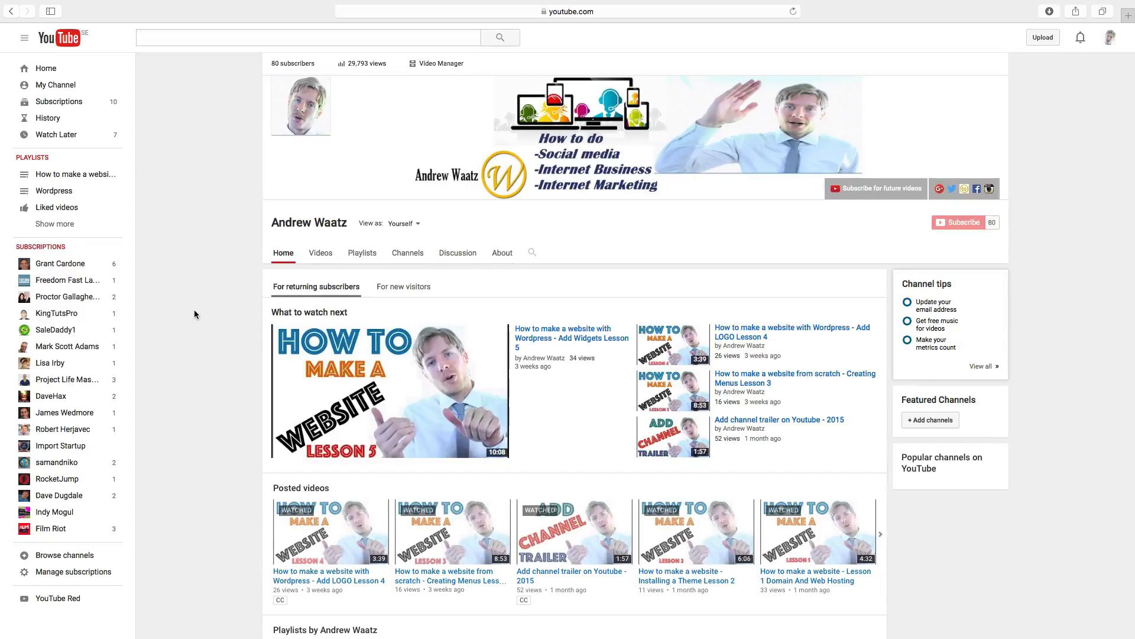
pyautogui.moveTo(956, 158)
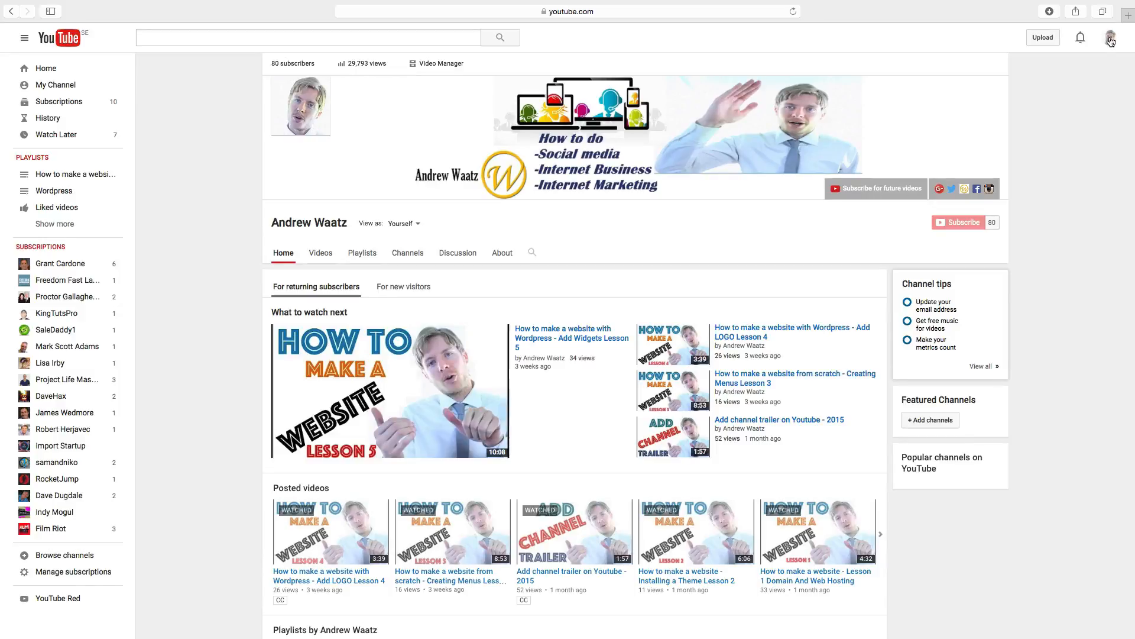
# Step: Open the account menu from the profile avatar to list linked channels and accounts
pyautogui.click(1110, 37)
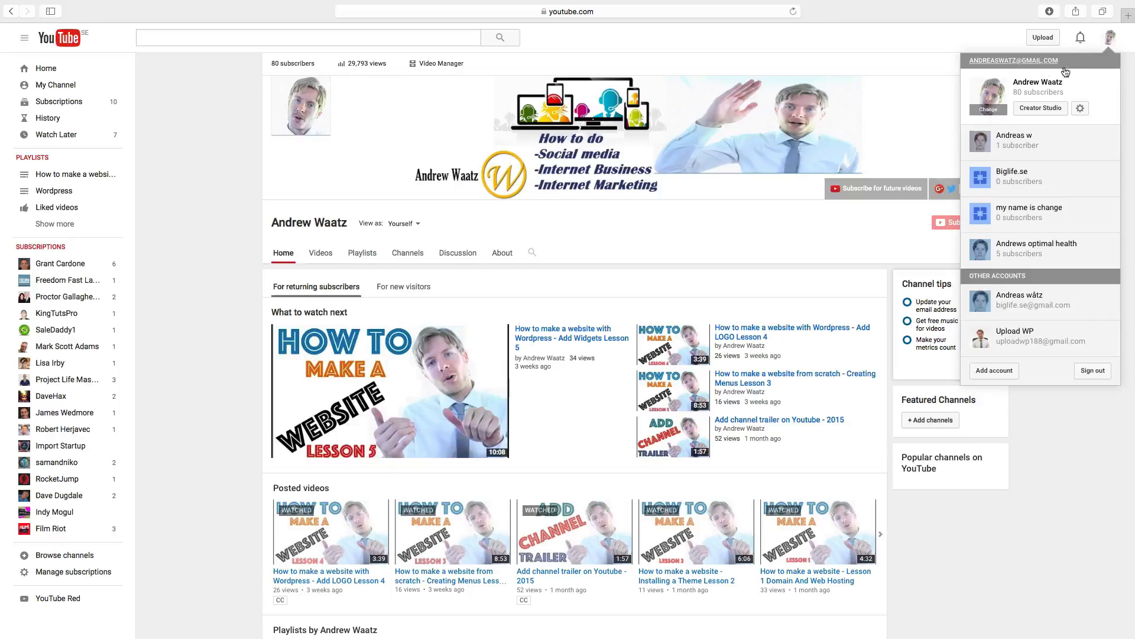
pyautogui.moveTo(1040, 107)
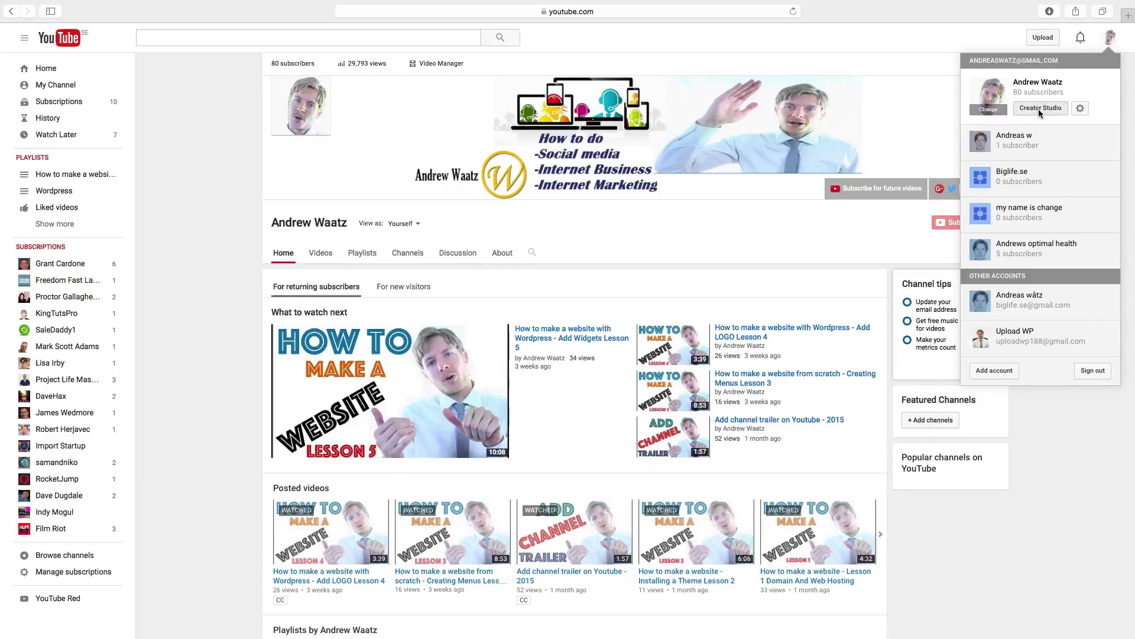
# Step: Go to Creator Studio from the account menu
pyautogui.click(1040, 107)
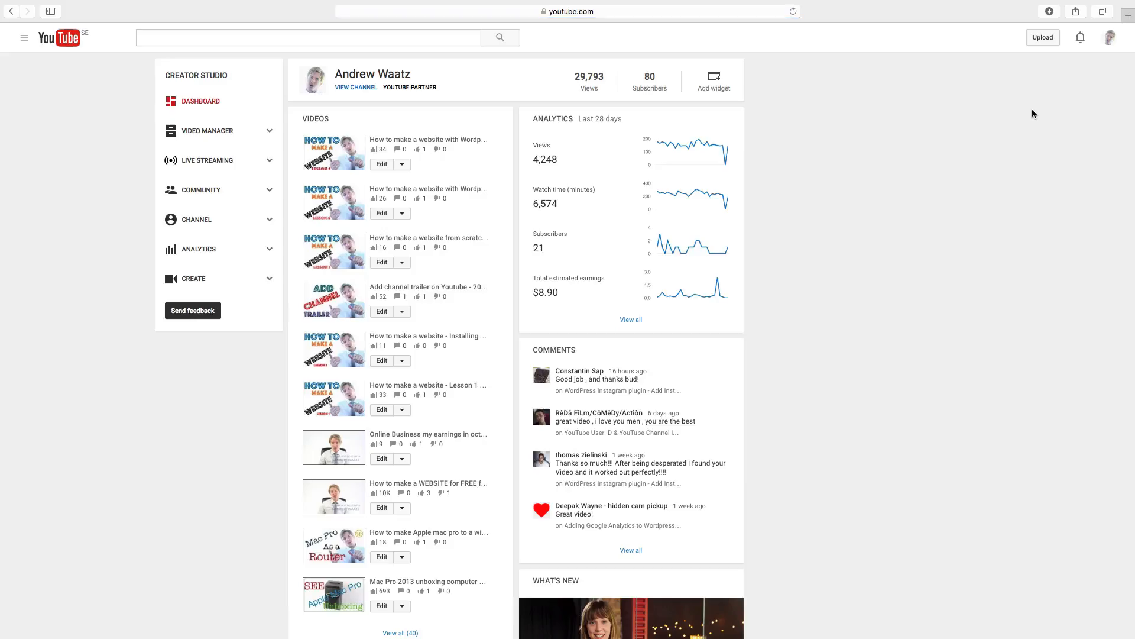
pyautogui.moveTo(428, 238)
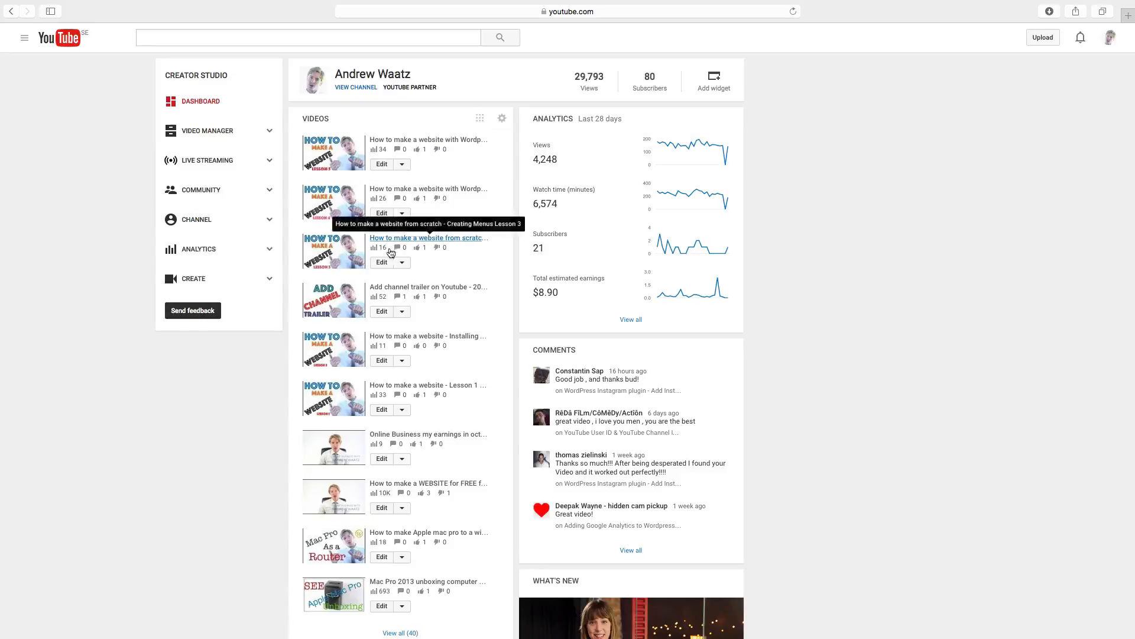
pyautogui.moveTo(390, 170)
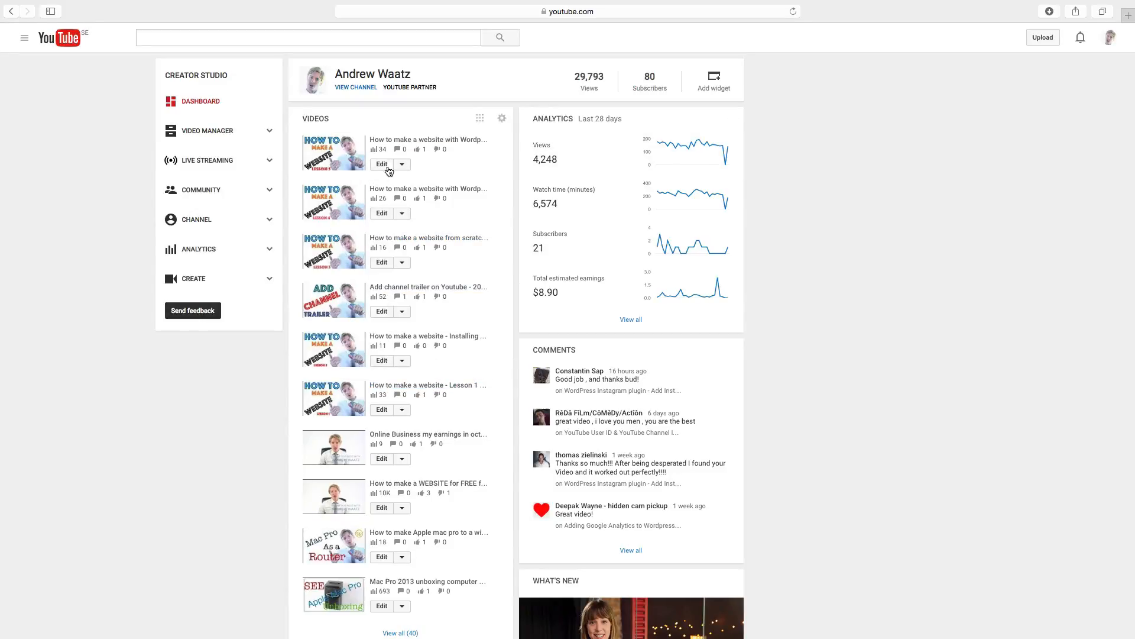
pyautogui.moveTo(391, 272)
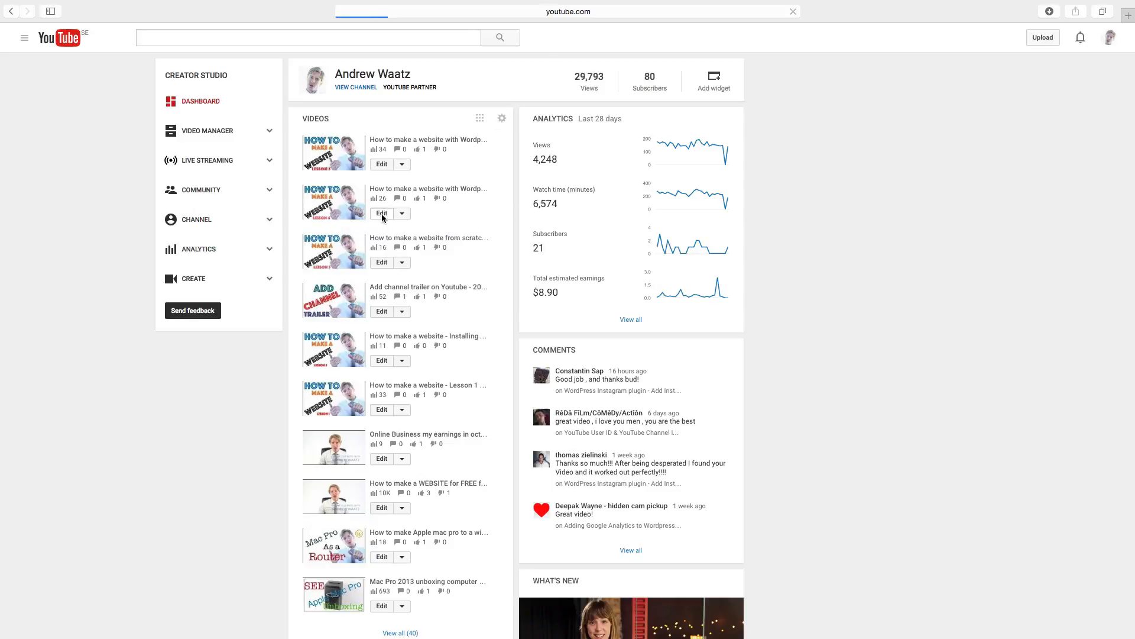
# Step: Edit the 'Add LOGO Lesson 4' video and select its short Video URL
pyautogui.click(381, 212)
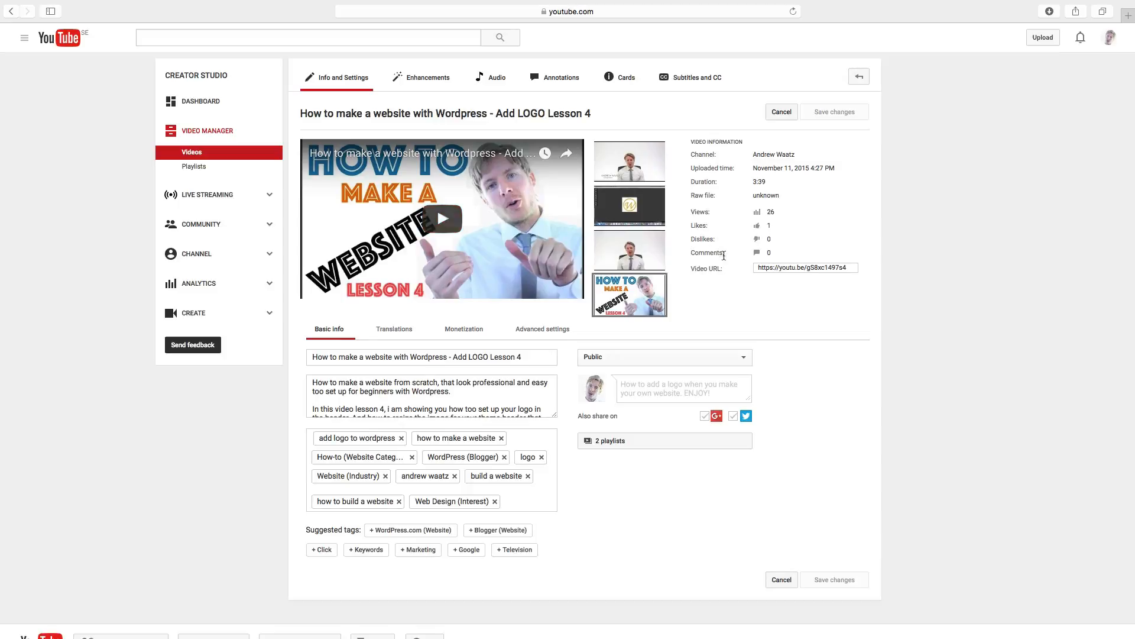
pyautogui.moveTo(710, 271)
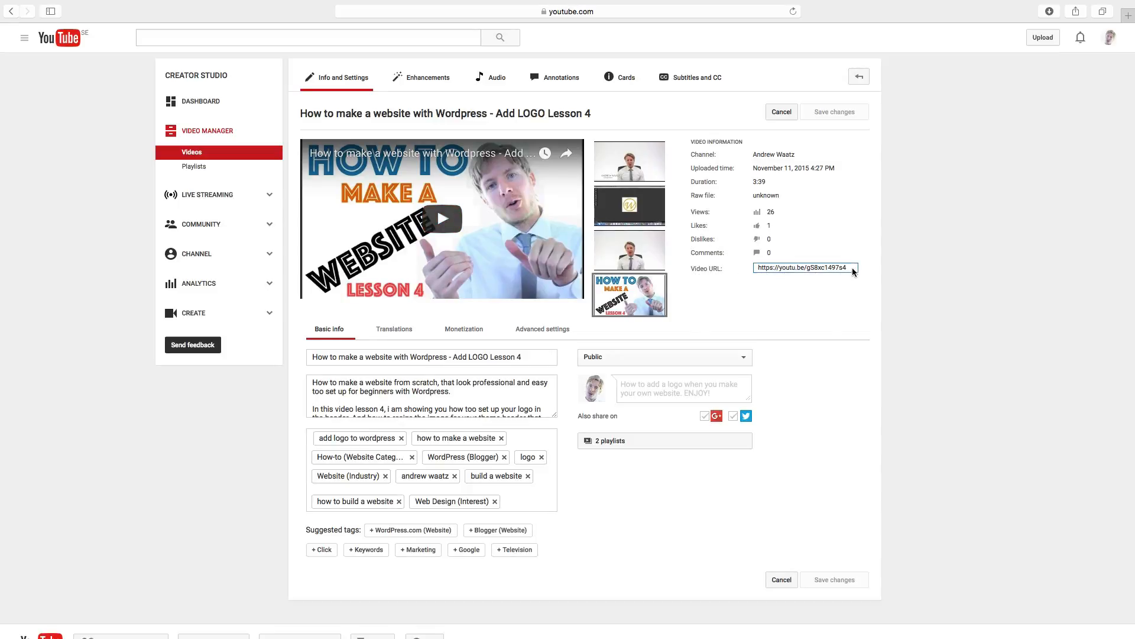
pyautogui.tripleClick(803, 267)
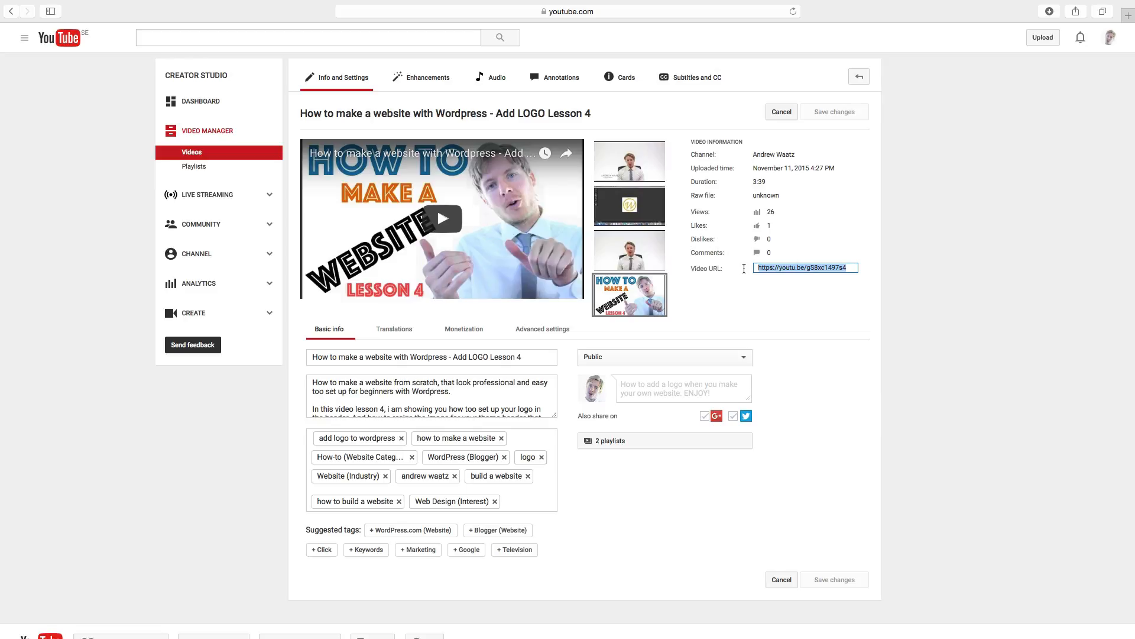
pyautogui.moveTo(419, 116)
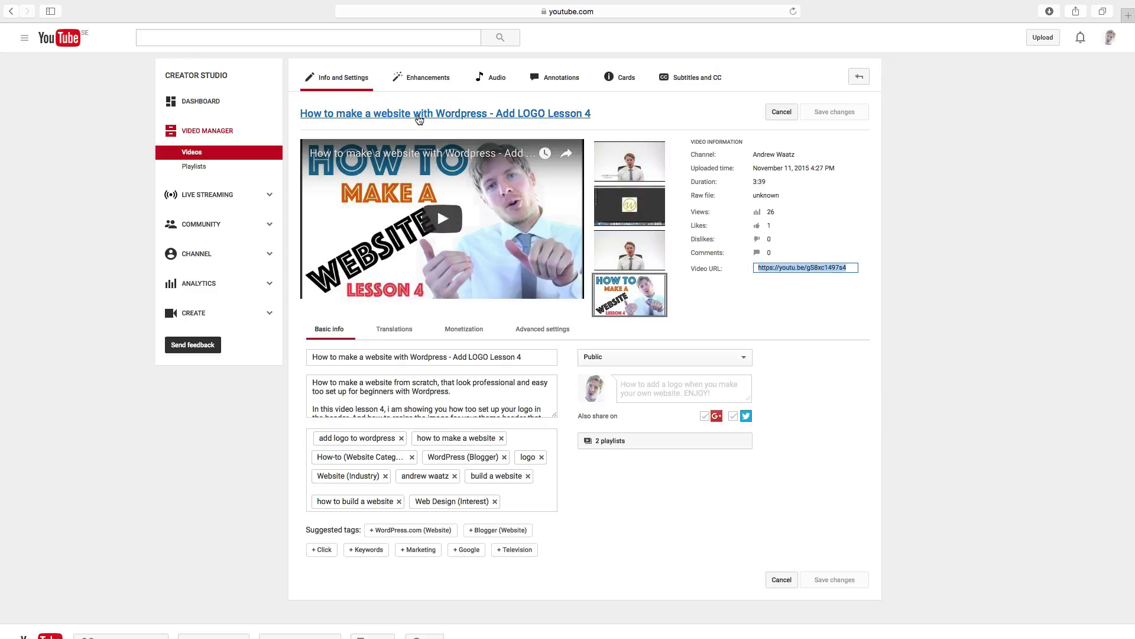
# Step: Open the Lesson 4 watch page, show its Share link, and select the address bar URL
pyautogui.click(445, 112)
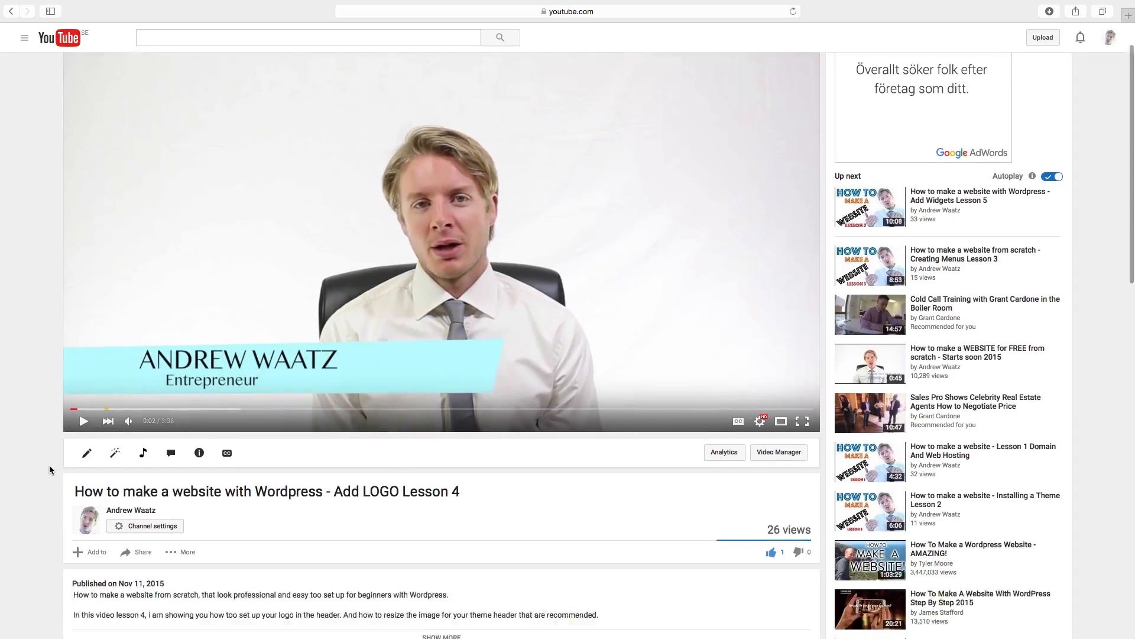
pyautogui.scroll(-3)
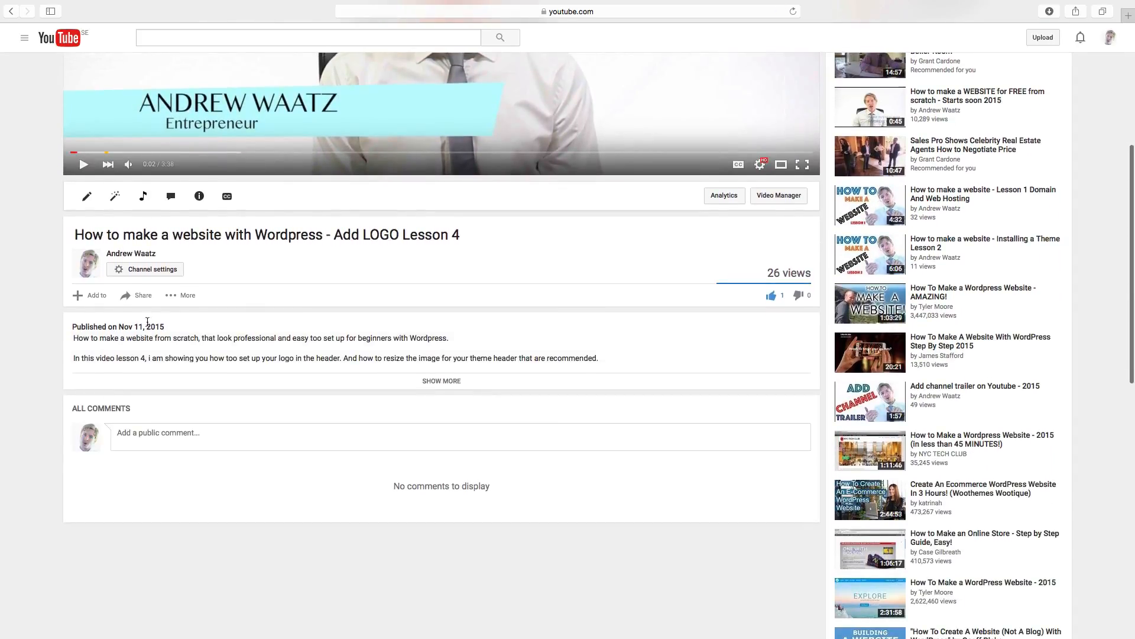
pyautogui.click(142, 295)
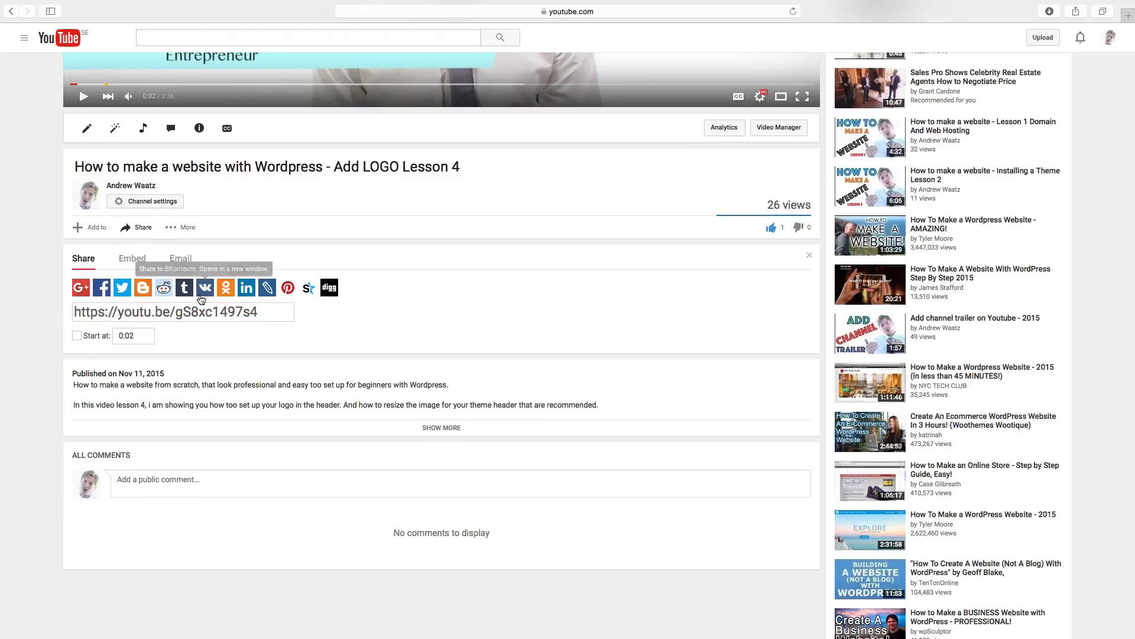
pyautogui.moveTo(205, 287)
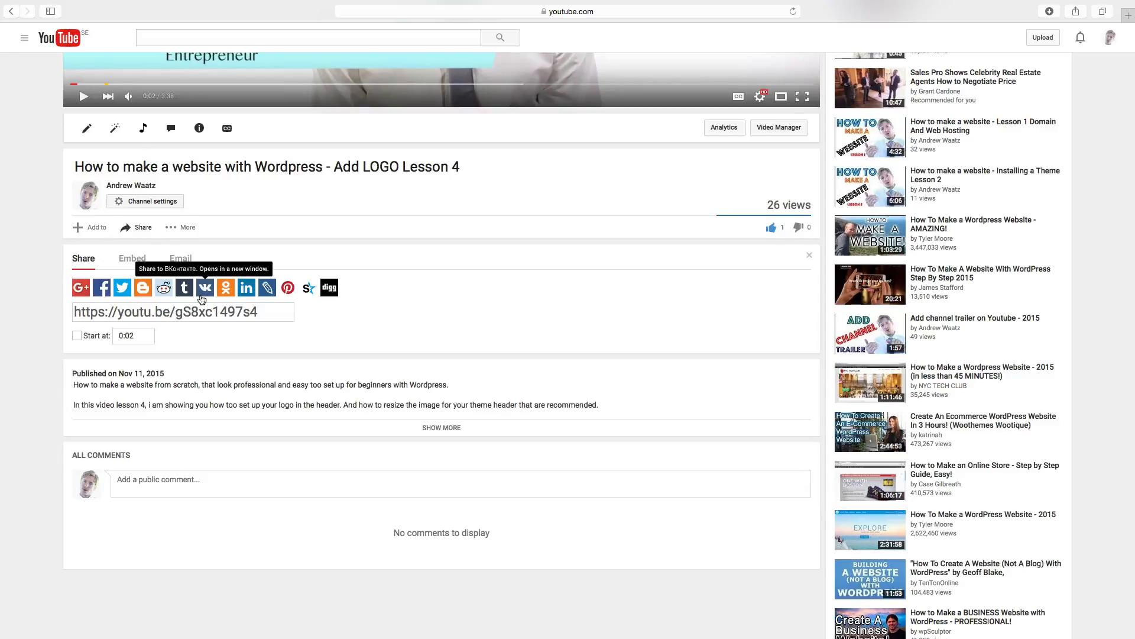
pyautogui.click(438, 11)
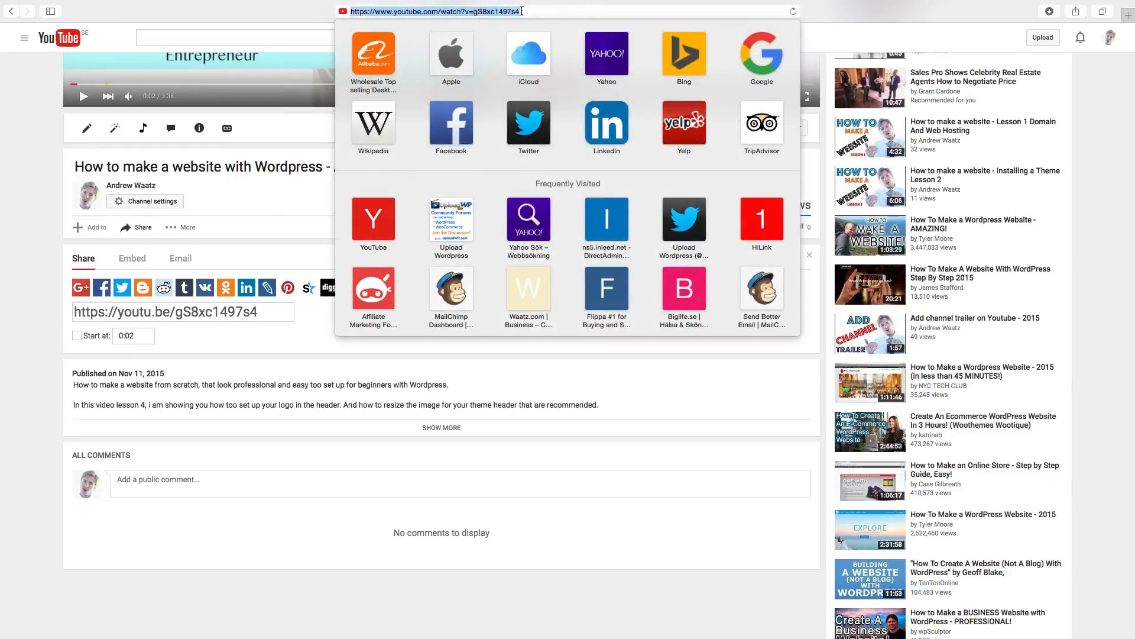
# Step: Copy the full youtube.com watch address and dismiss Safari's address bar
pyautogui.press('Escape')
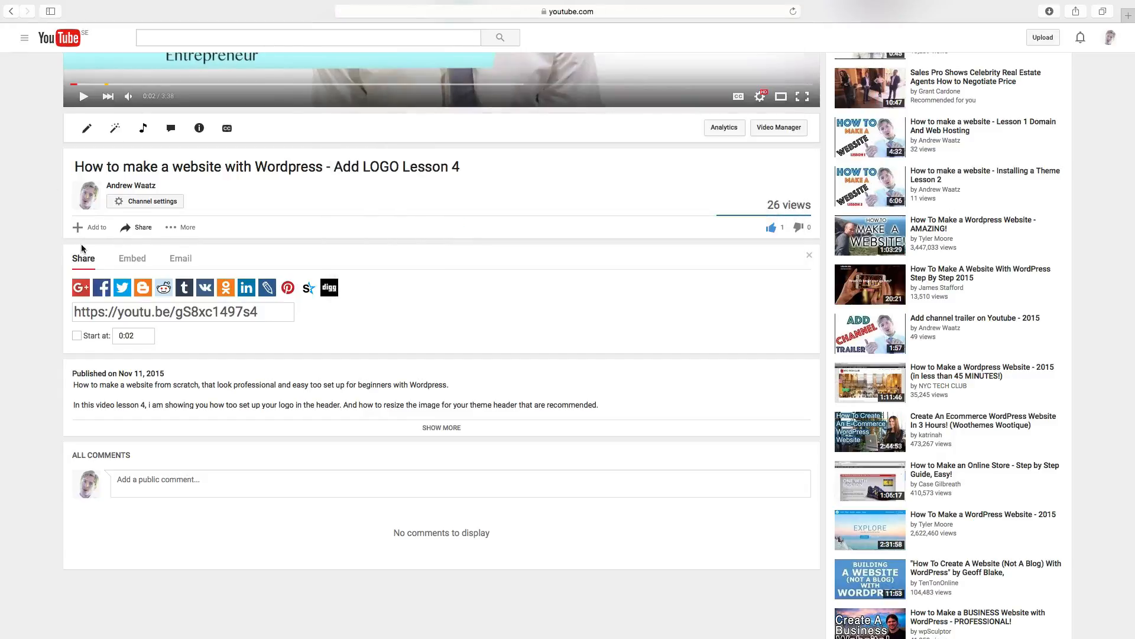
pyautogui.moveTo(51, 259)
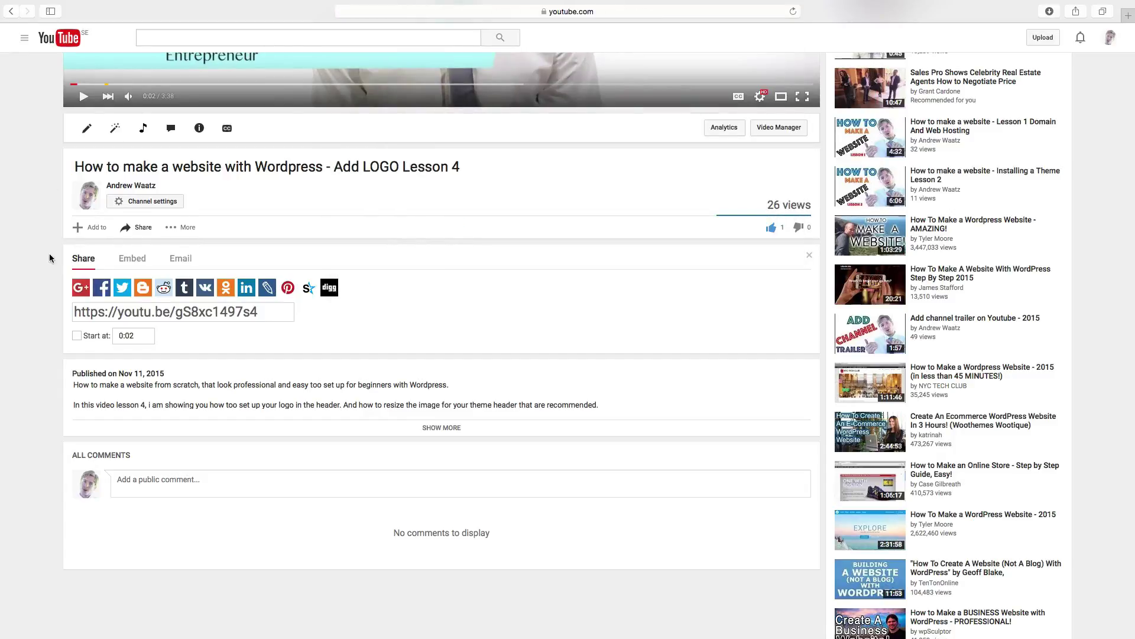